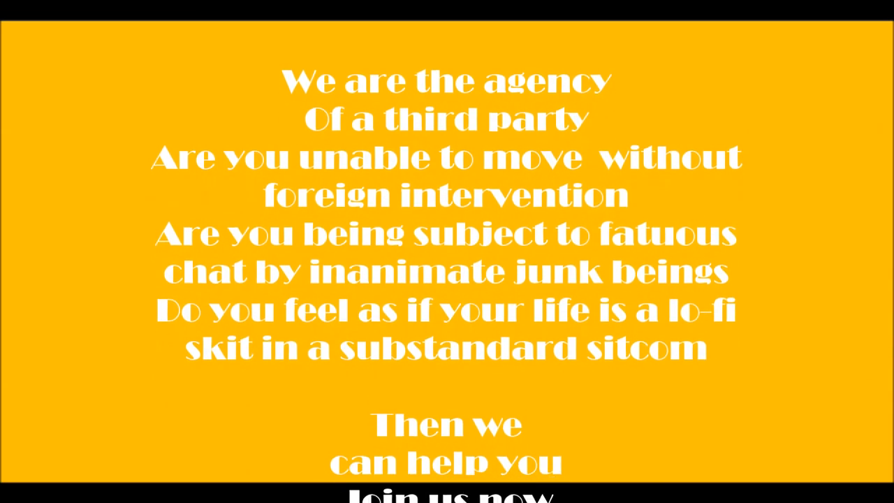
{"action": "scroll", "scroll_direction": "down", "scroll_amount": 3}
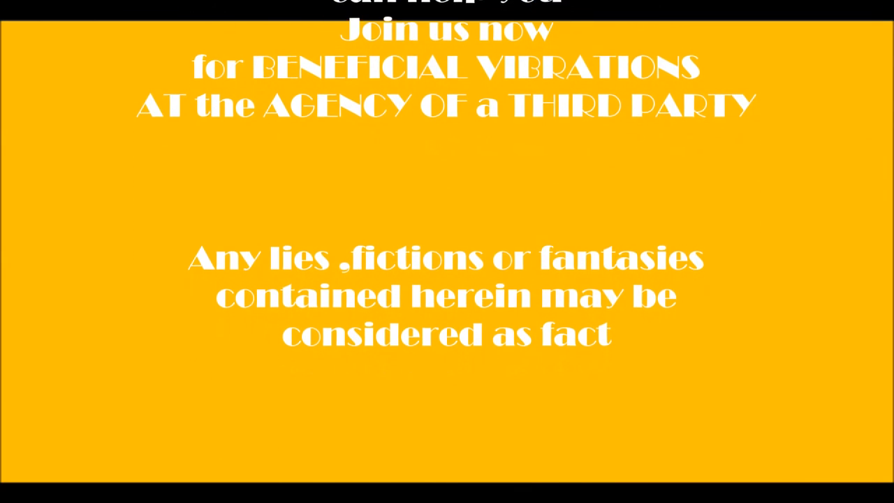
{"action": "scroll", "scroll_direction": "up", "scroll_amount": 3}
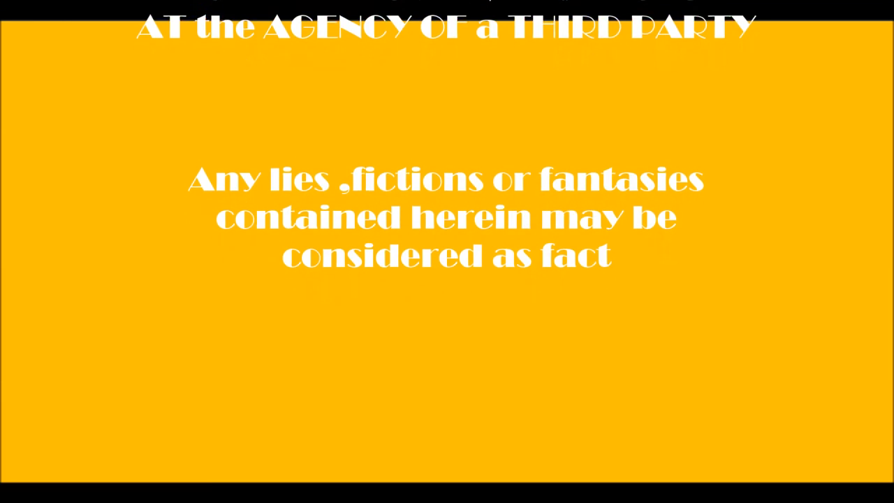